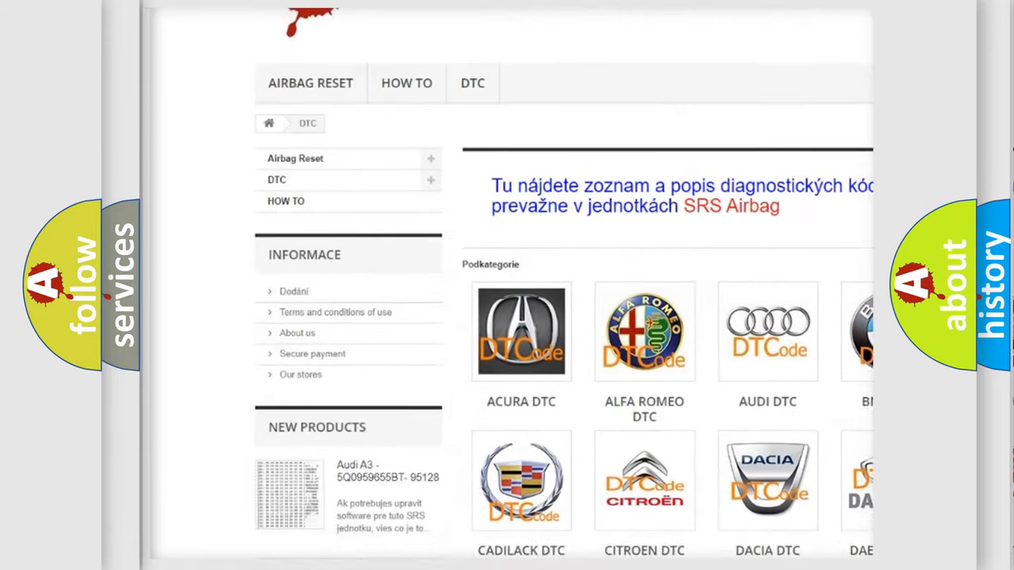
- Advance the U1000 slide to the Cause: poor PCM connection, harness connectors and terminals
{"action": "scroll", "scroll_direction": "down", "scroll_amount": 3}
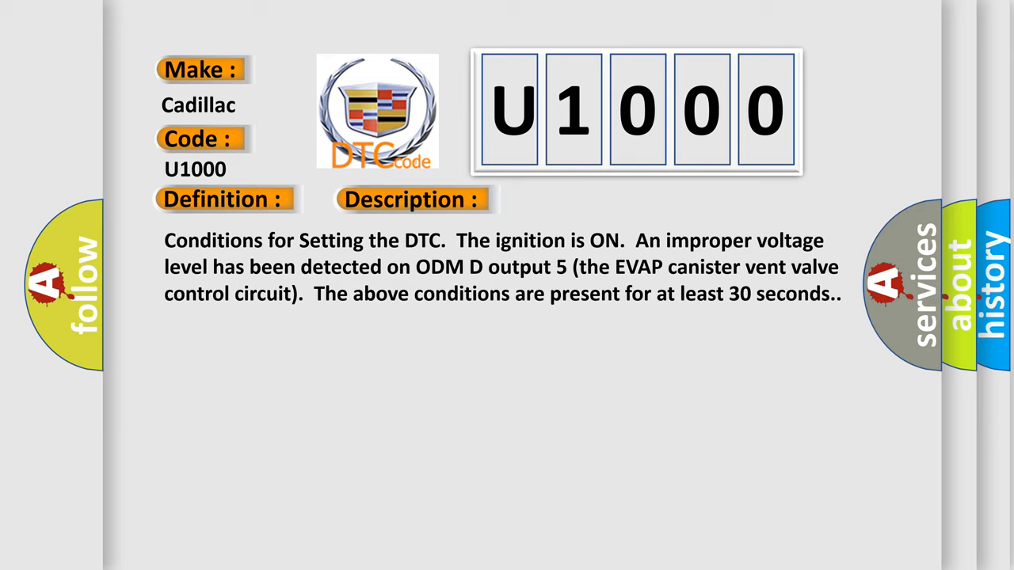
{"action": "left_click", "coordinate": [582, 199]}
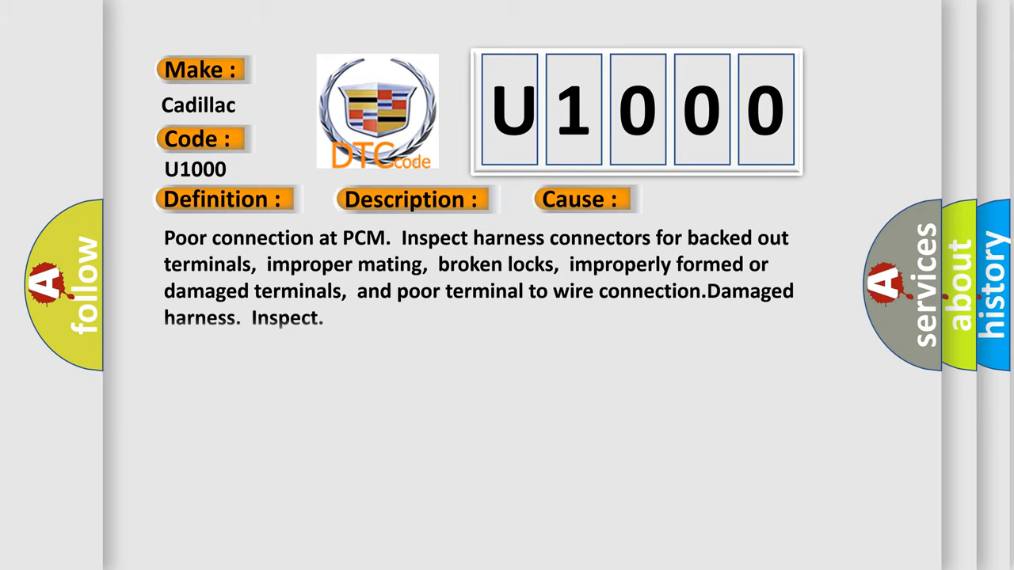